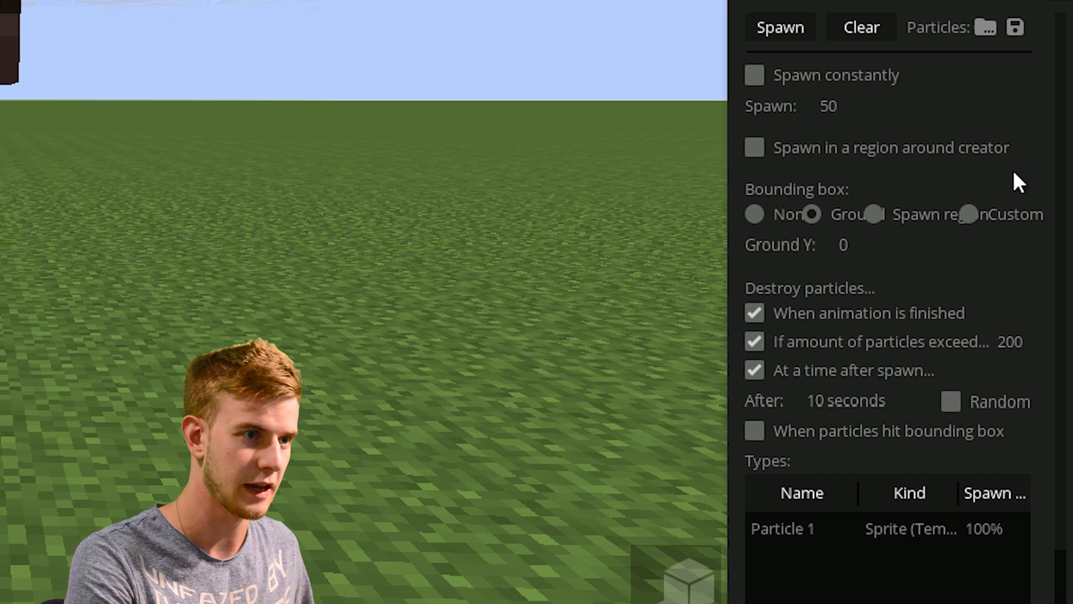
Set the particle Scale to 0.01–0.10 with the Random option enabled.
click(753, 148)
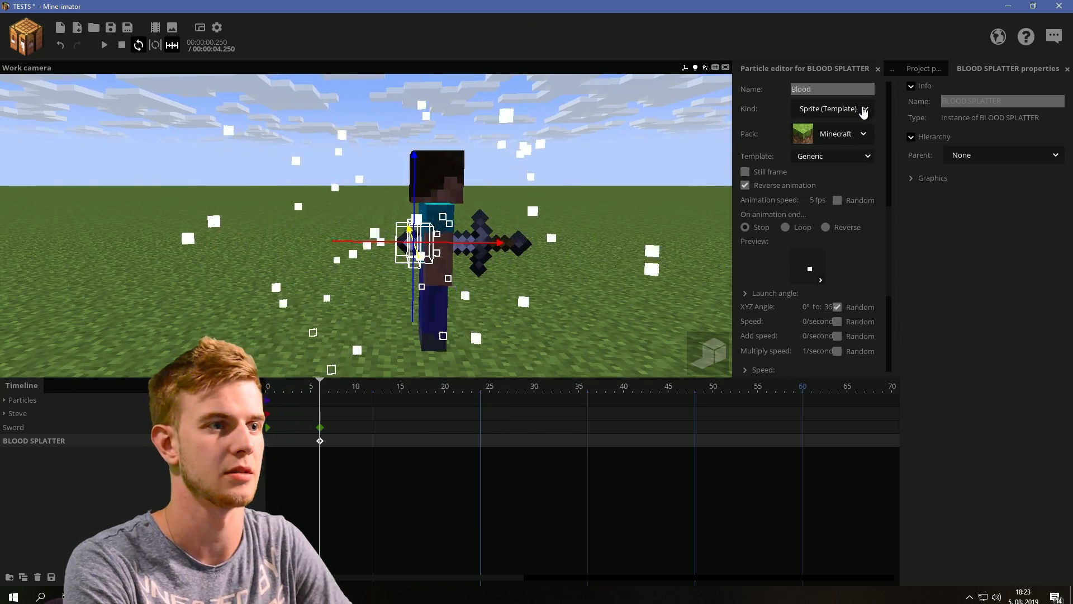
click(831, 108)
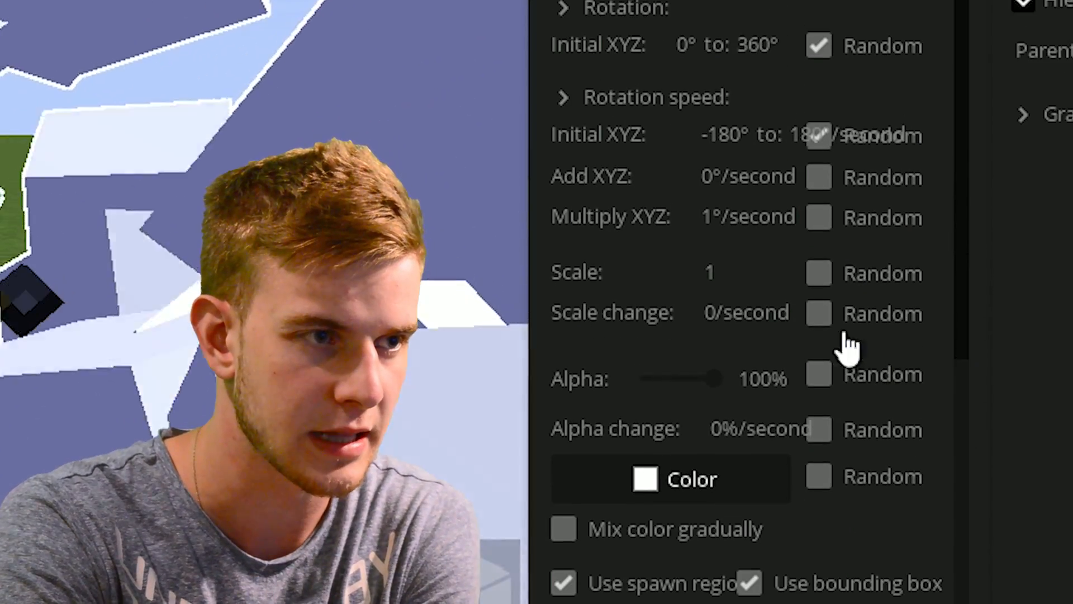
click(818, 273)
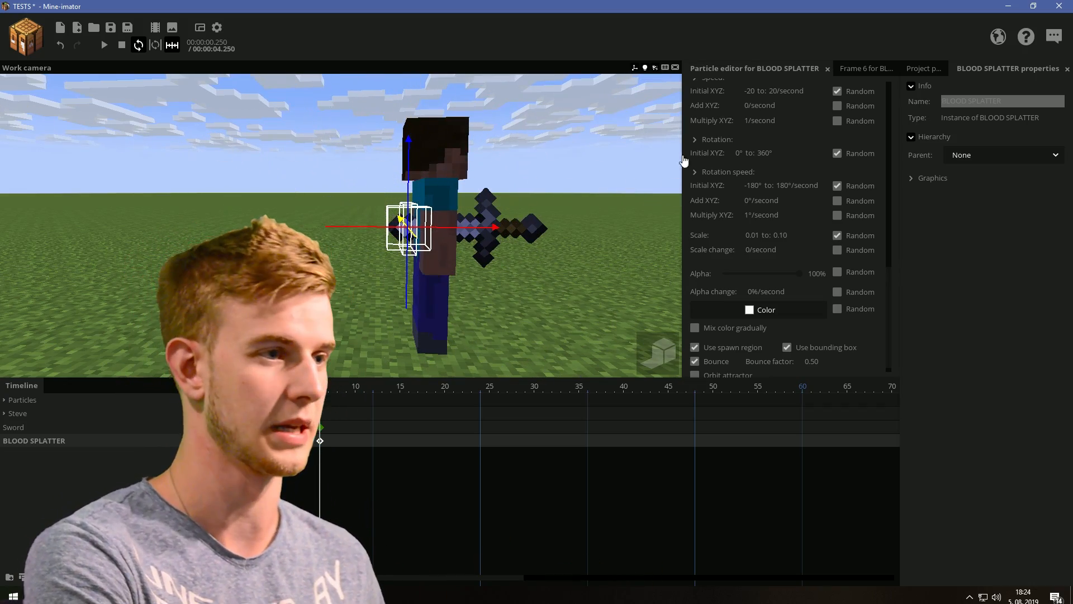
In the speed settings lower Multiply Z to 0.28 and set Bounce factor to 0.12.
scroll(up, 3)
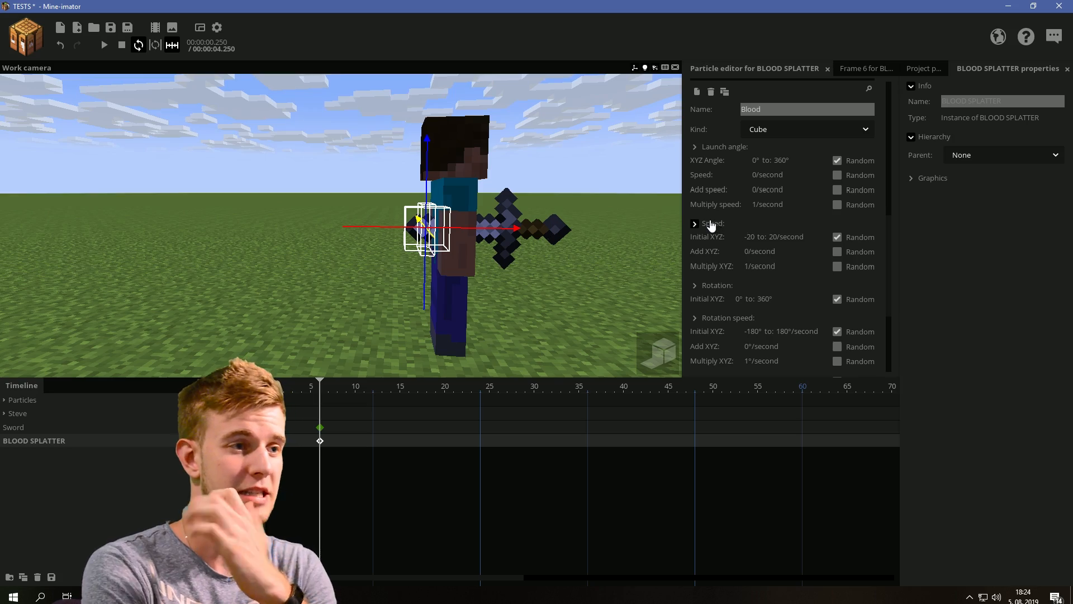
click(694, 223)
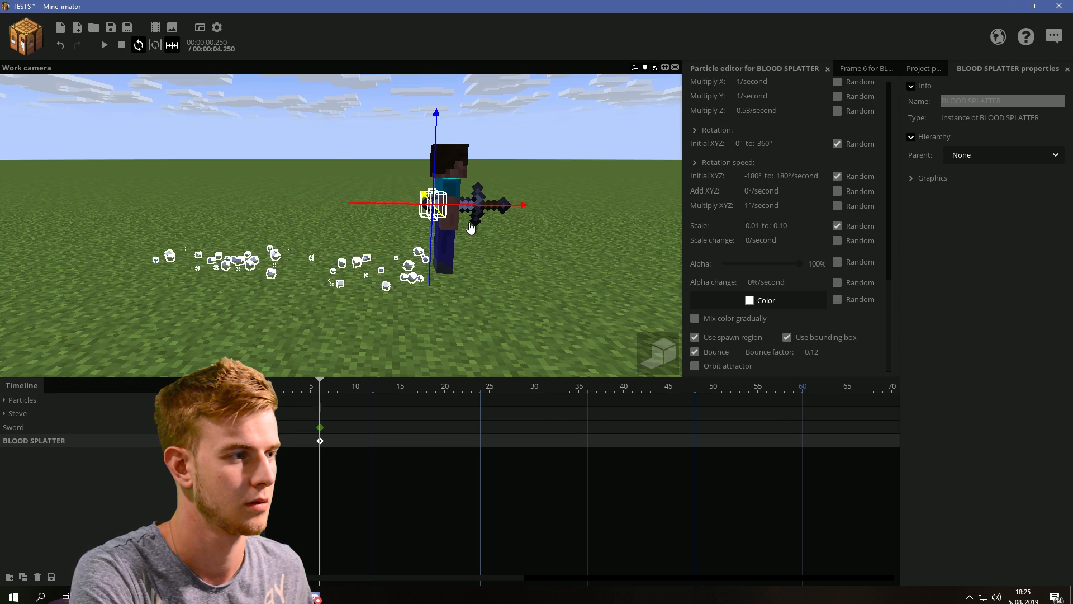
scroll(up, 3)
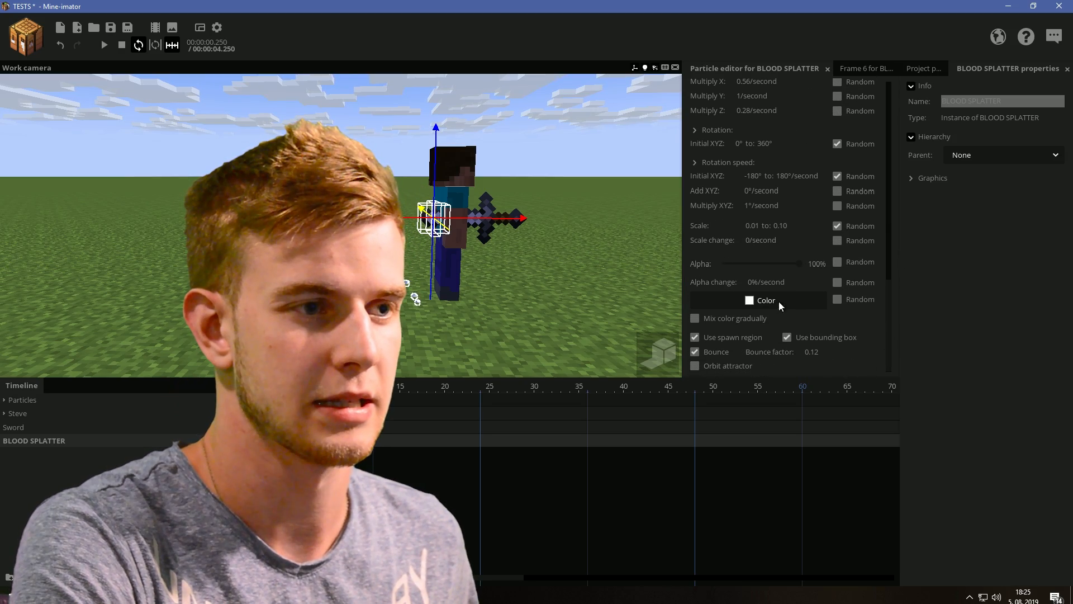
Set the particle start colour to dark red AA0000 and close the editor.
click(764, 299)
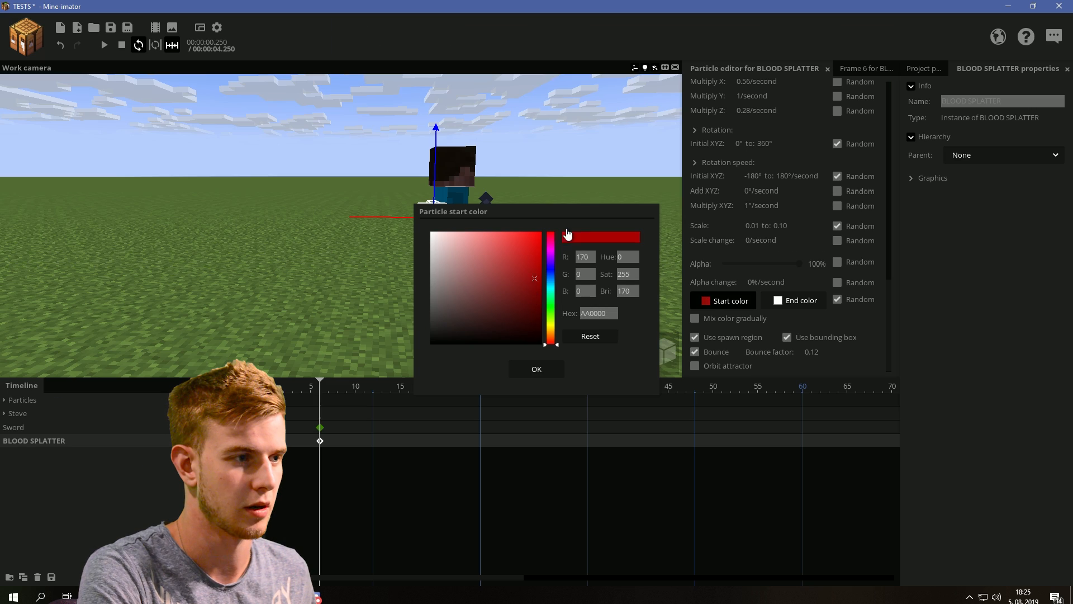
click(536, 367)
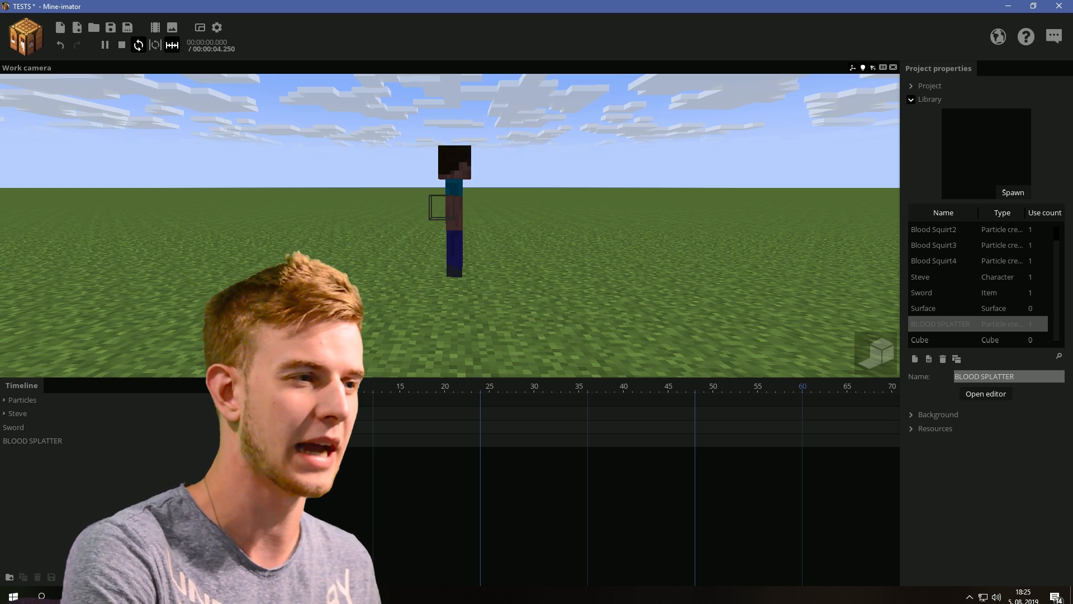
Play the timeline to watch the dark red splatter fall, stop, and save the project.
click(104, 45)
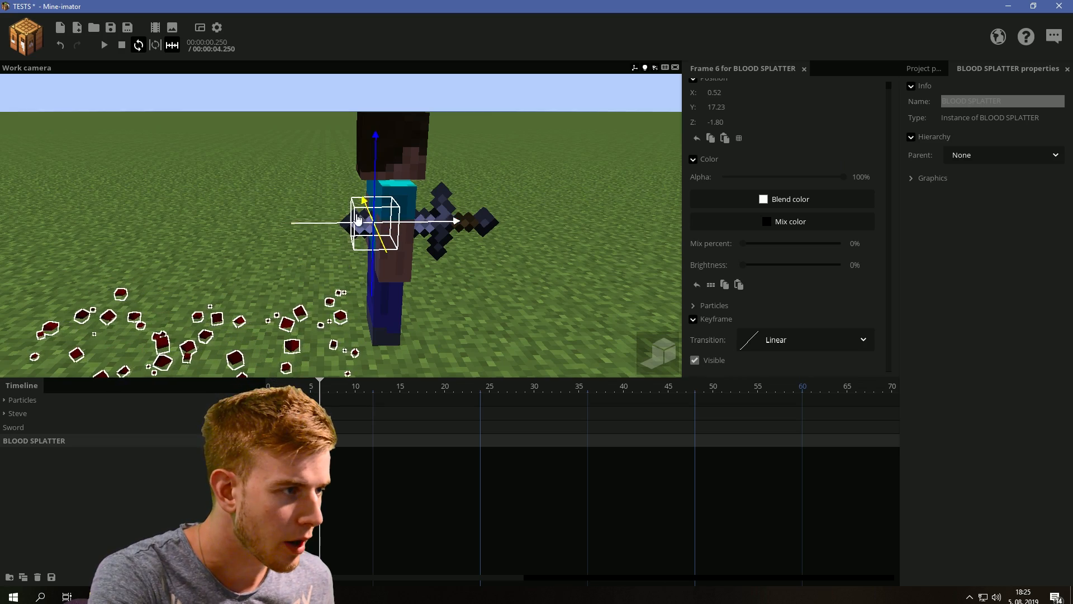
click(102, 44)
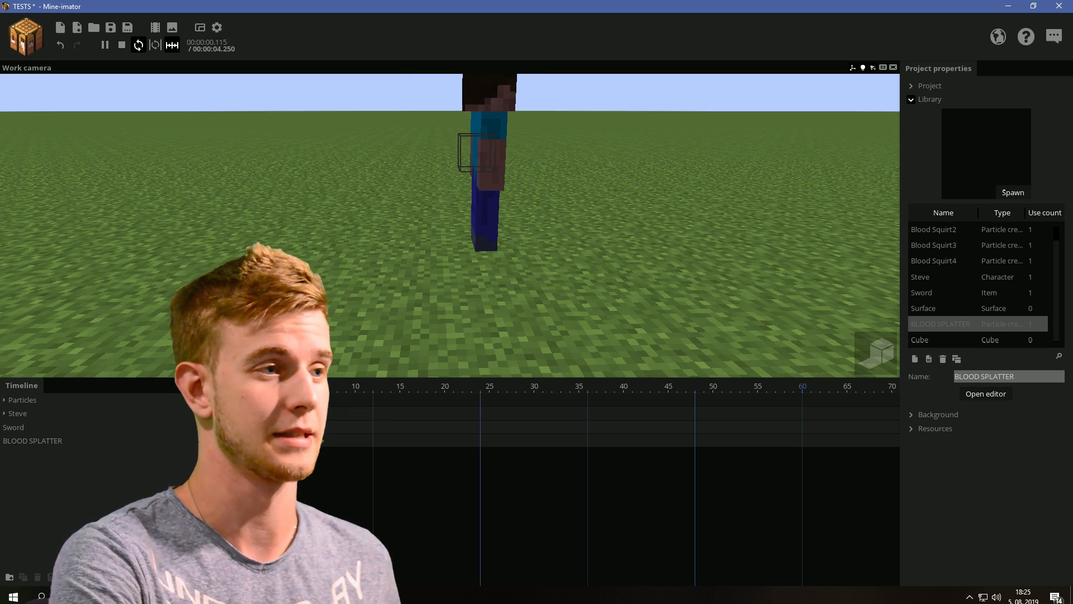
click(121, 45)
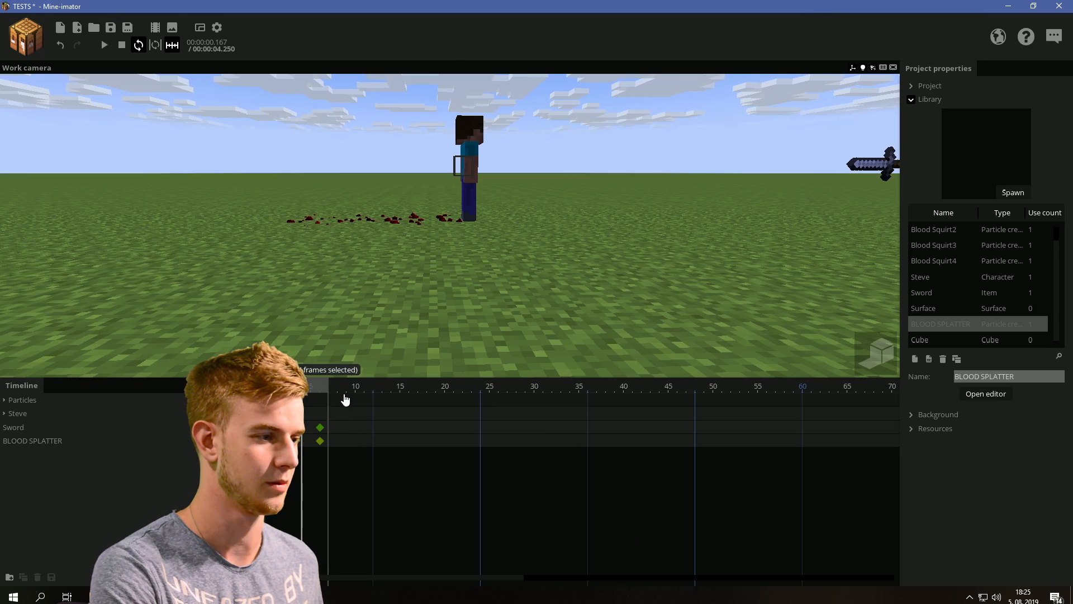
click(104, 45)
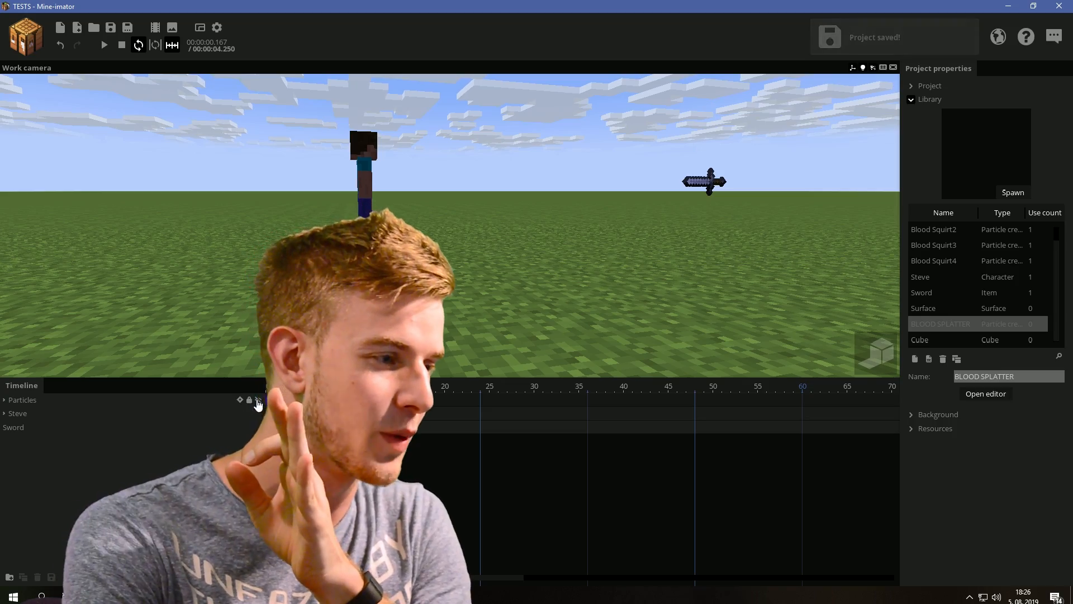
Expand the Particles group and play the four Blood Squirt emitters spraying red bursts.
click(5, 399)
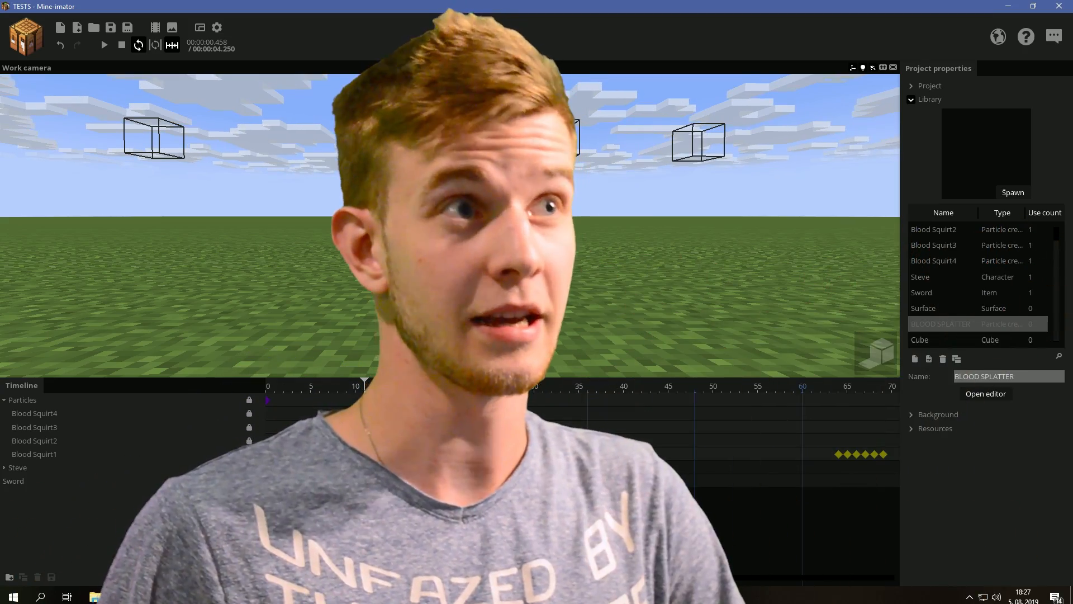
click(104, 45)
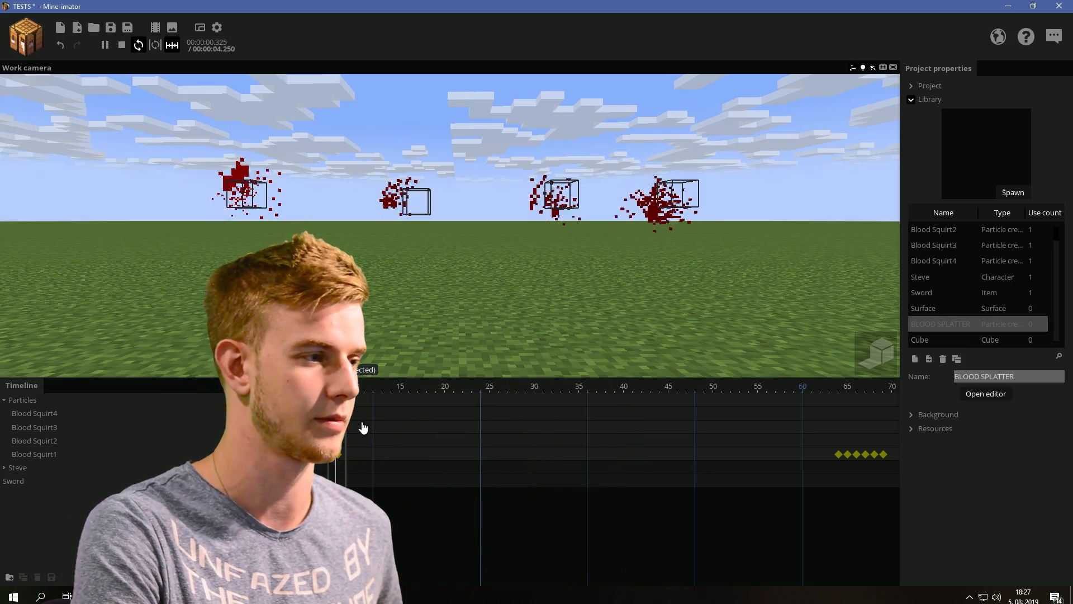
click(120, 45)
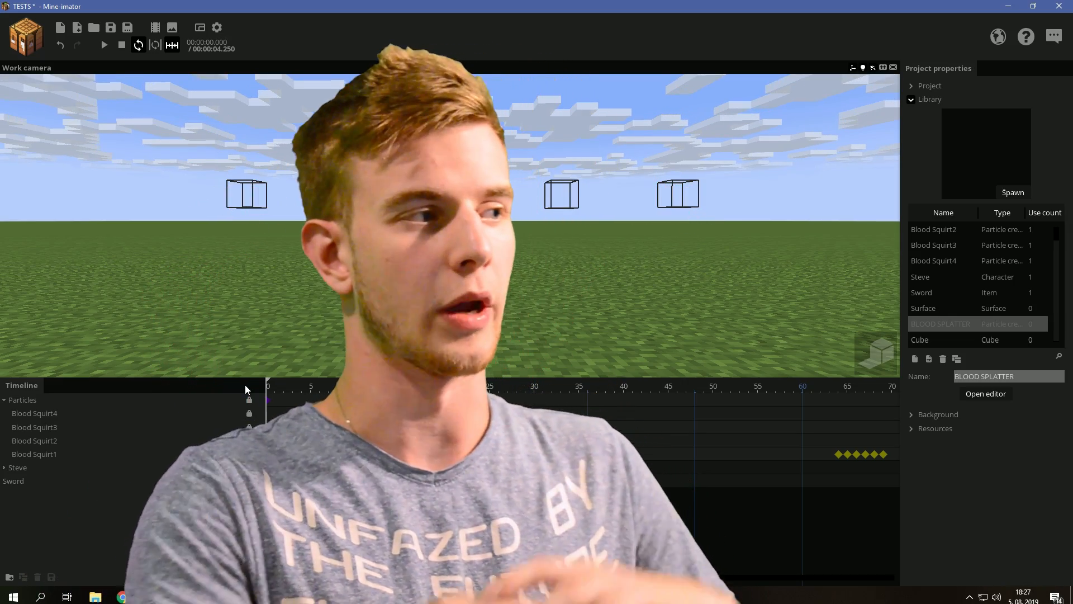
click(104, 45)
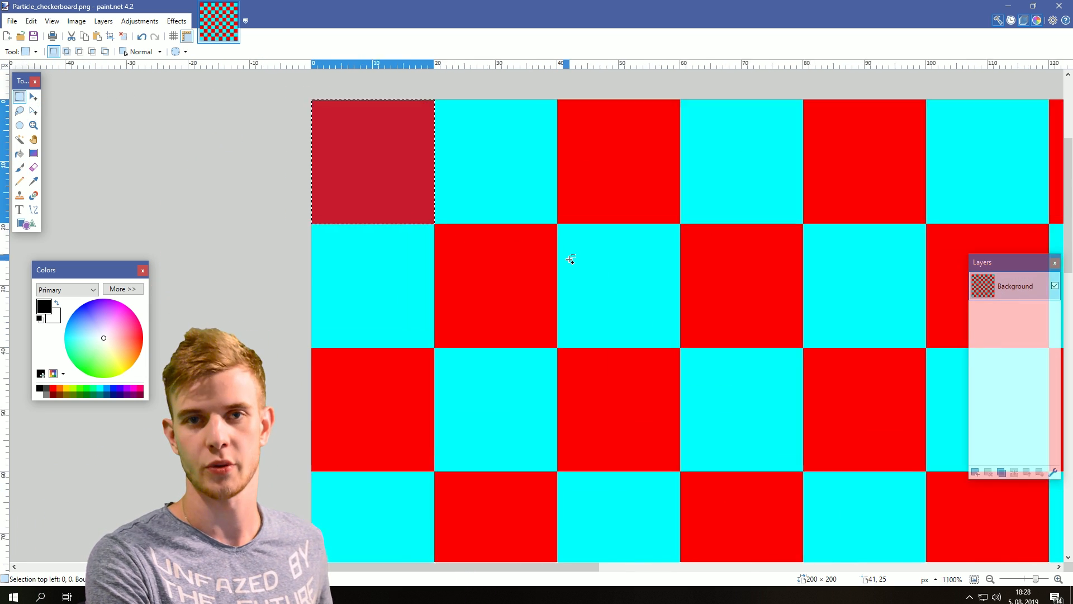
Load Particle_checkerboard.png and zoom in on its red-cyan grid cells.
scroll(down, 3)
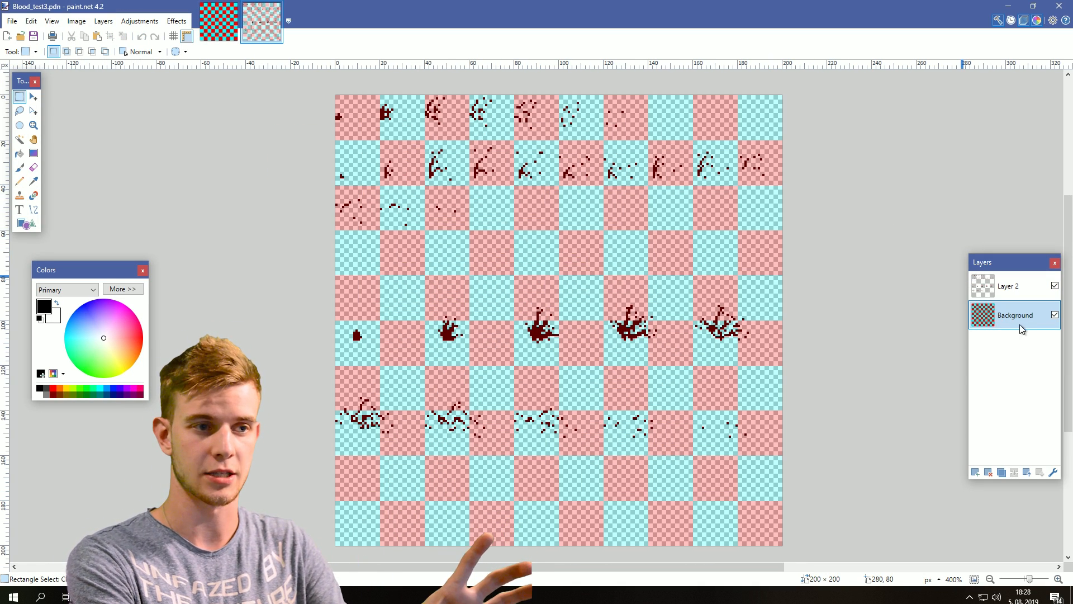
Adjust the Background checkerboard layer's opacity and visibility for drawing over it.
double_click(1015, 315)
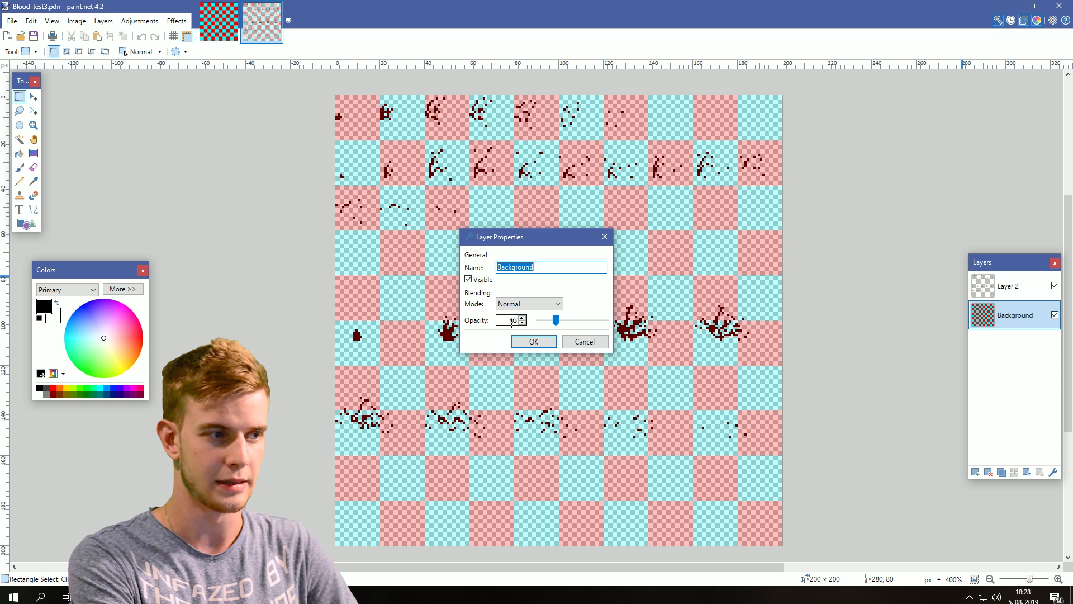
click(533, 342)
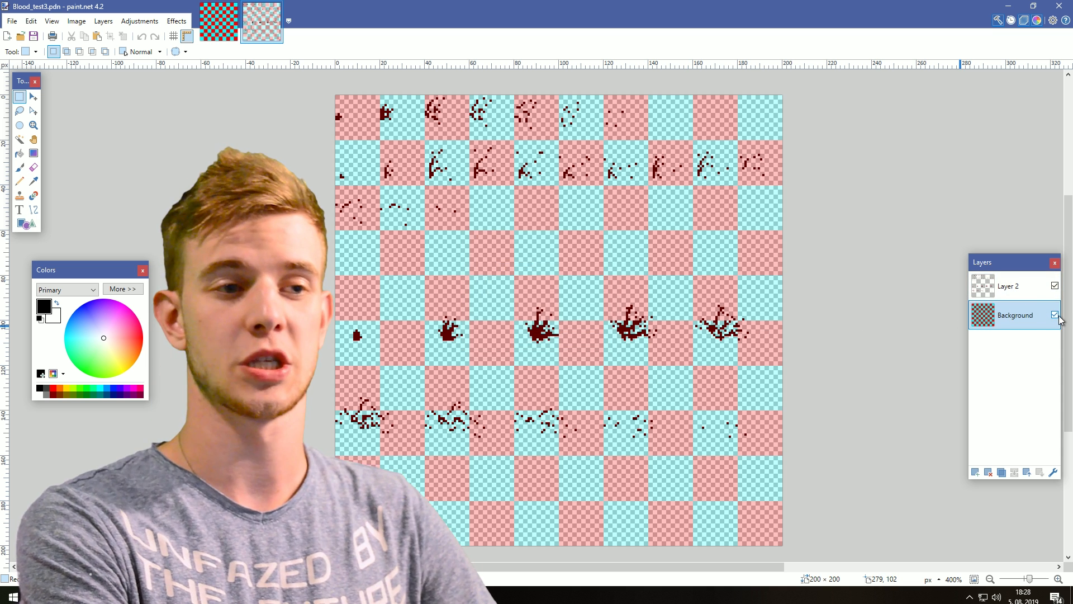
click(1054, 316)
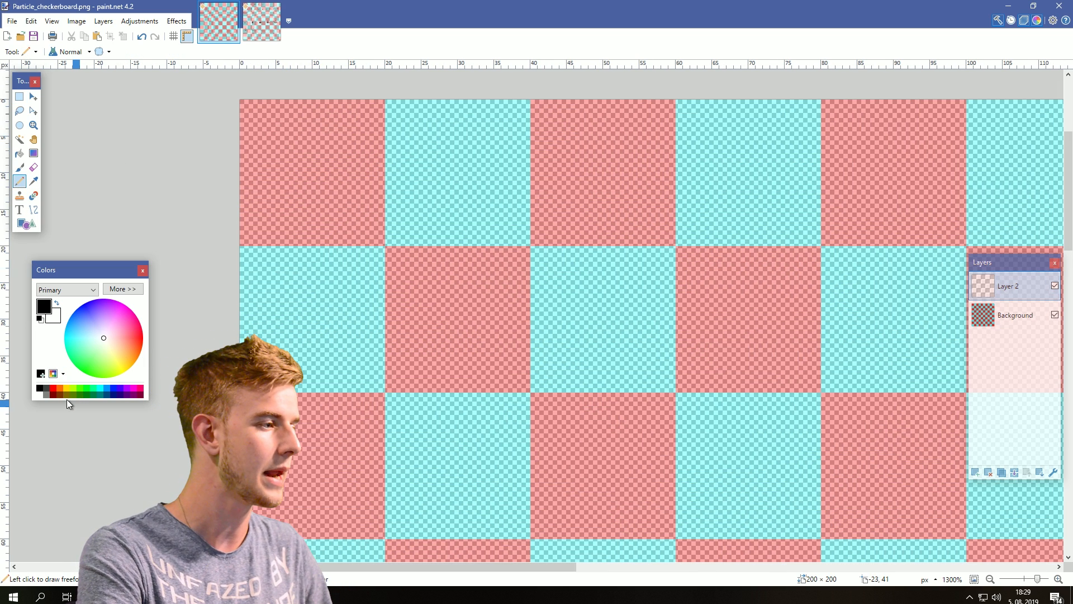
Darken the paint colour to 3F0000 (V 25) and draw the first splatter pixel in cell one.
click(122, 288)
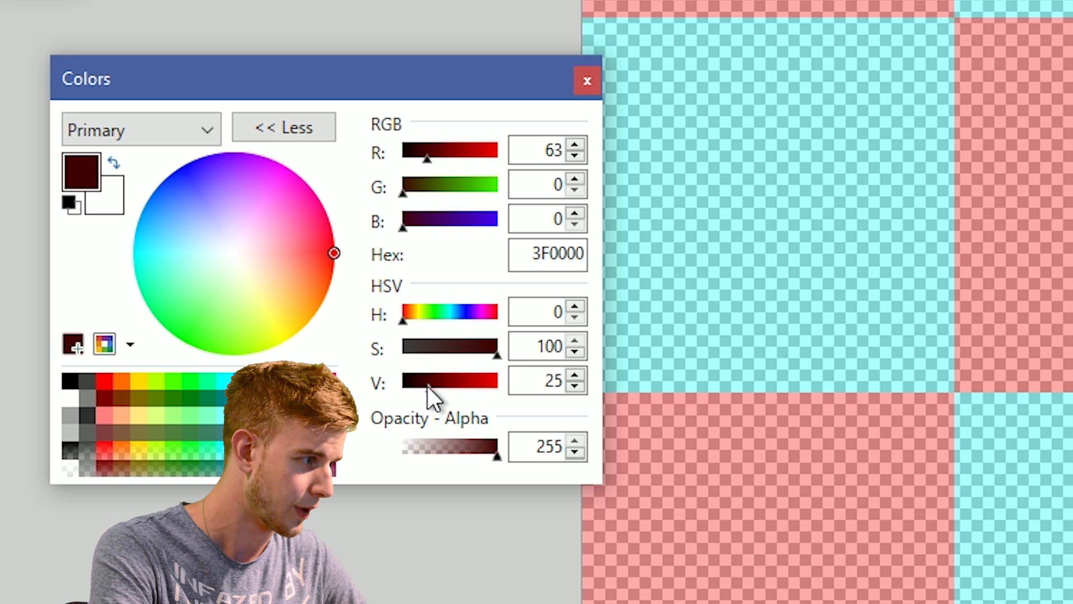
click(283, 128)
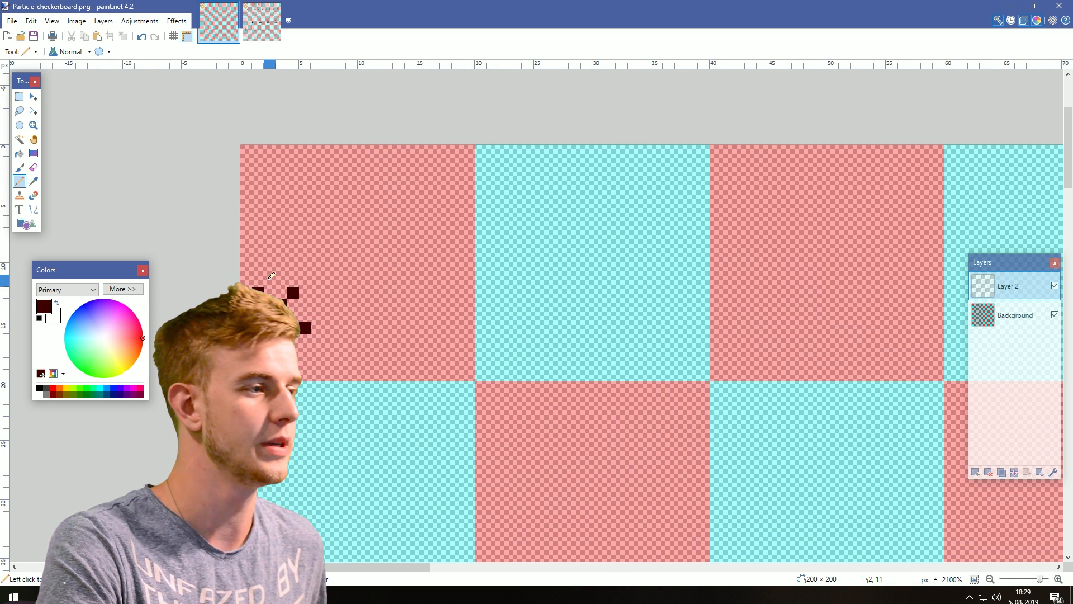
click(19, 96)
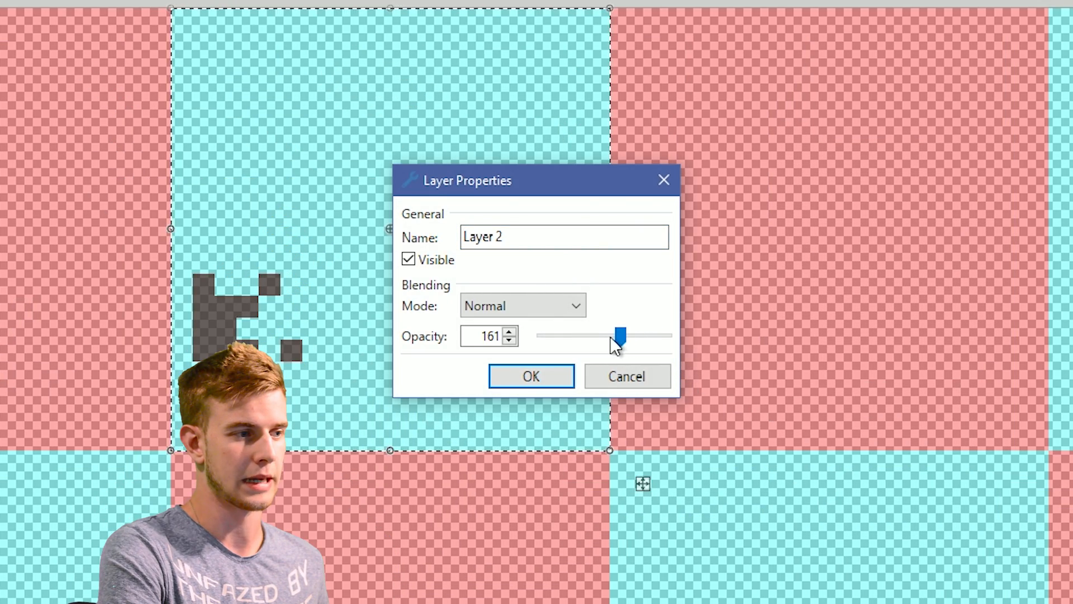
Lower Layer 2's opacity to about 161 so its splatter serves as a tracing guide.
click(530, 376)
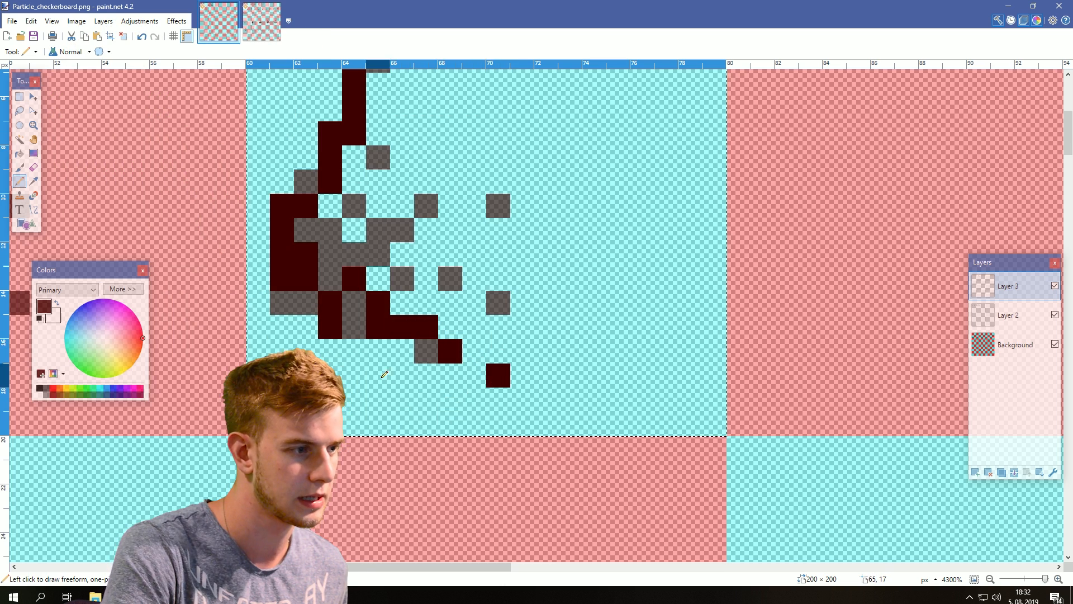
Paint dark red pixels on Layer 3 spreading the splatter outward over the faded frame.
scroll(down, 3)
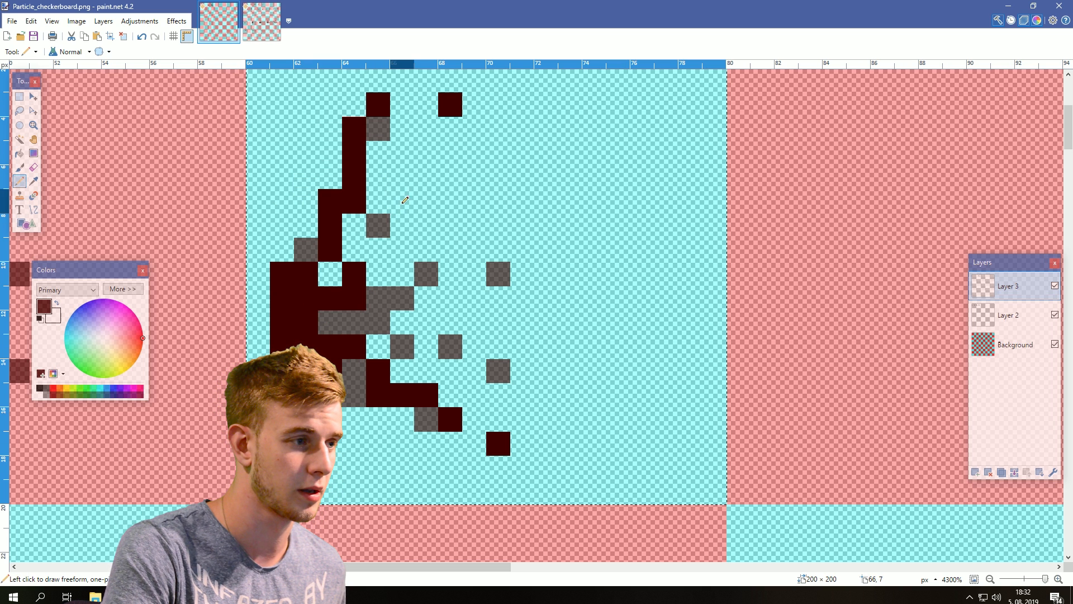
click(401, 199)
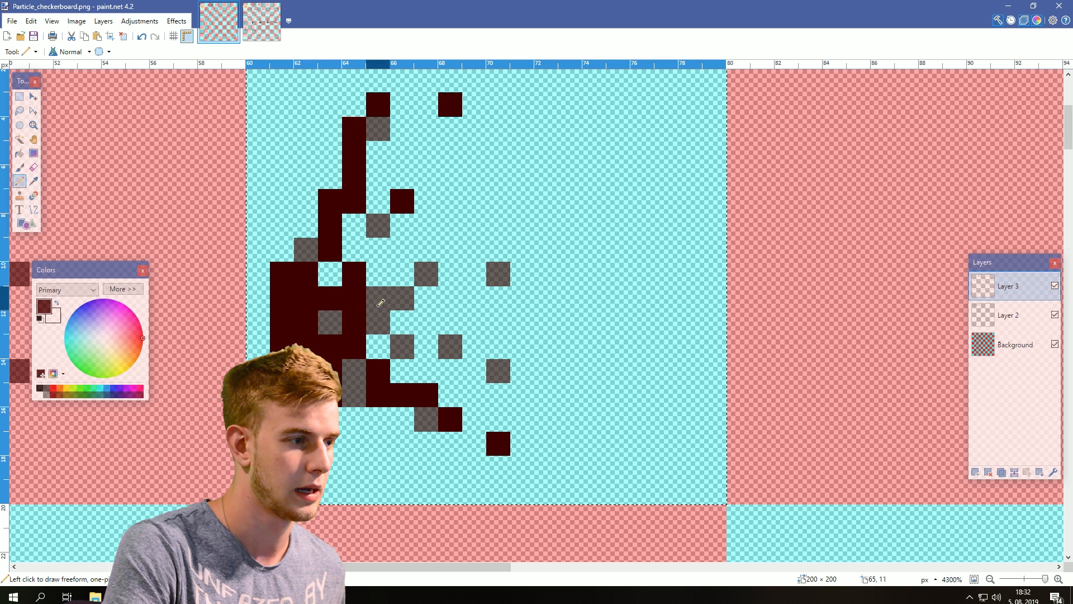
scroll(down, 3)
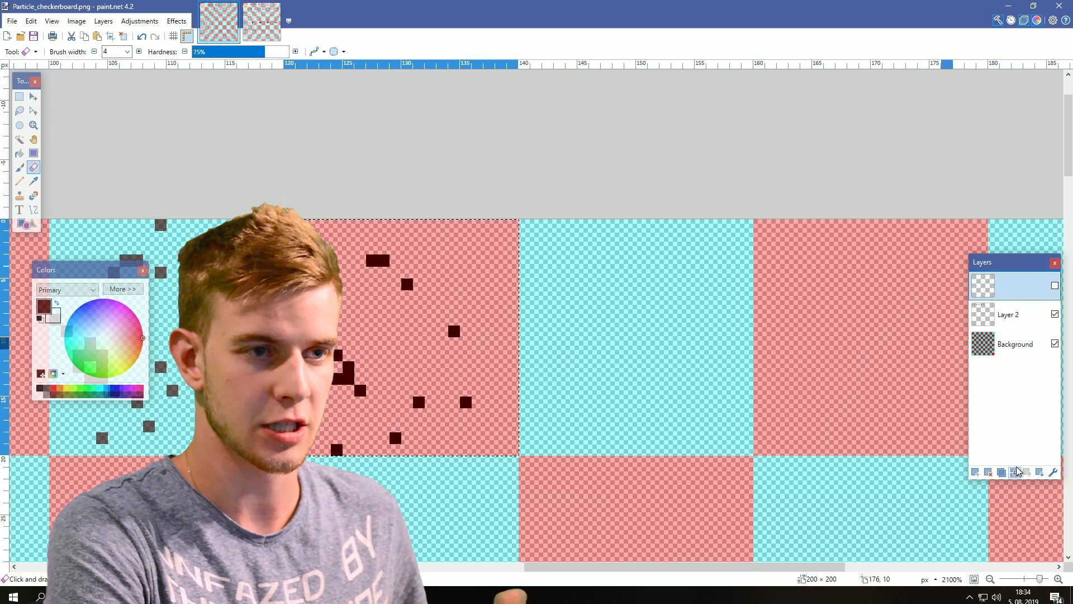
Merge the tracing layer down and erase stray dots from the last splatter frames.
click(975, 471)
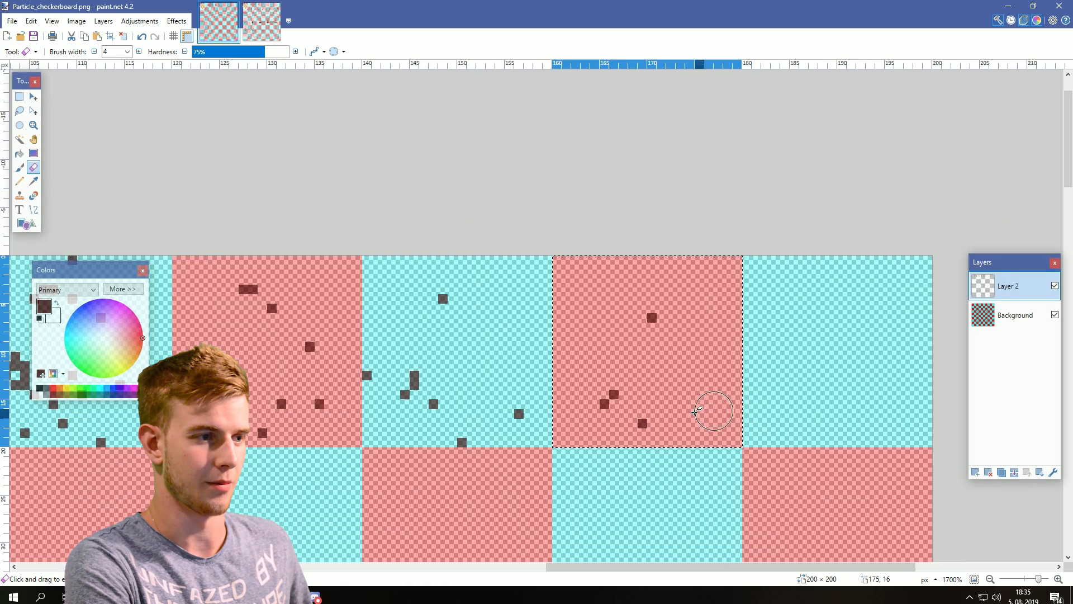
double_click(1007, 285)
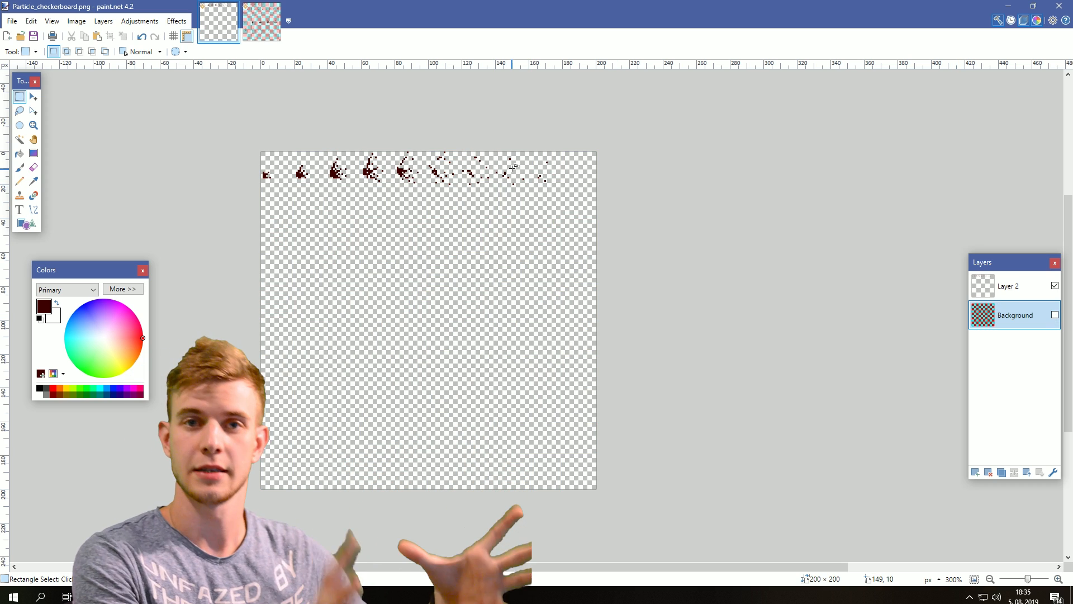
Save the transparent sprite sheet as BLOOD.png, then show the checkerboard background layer again.
click(11, 20)
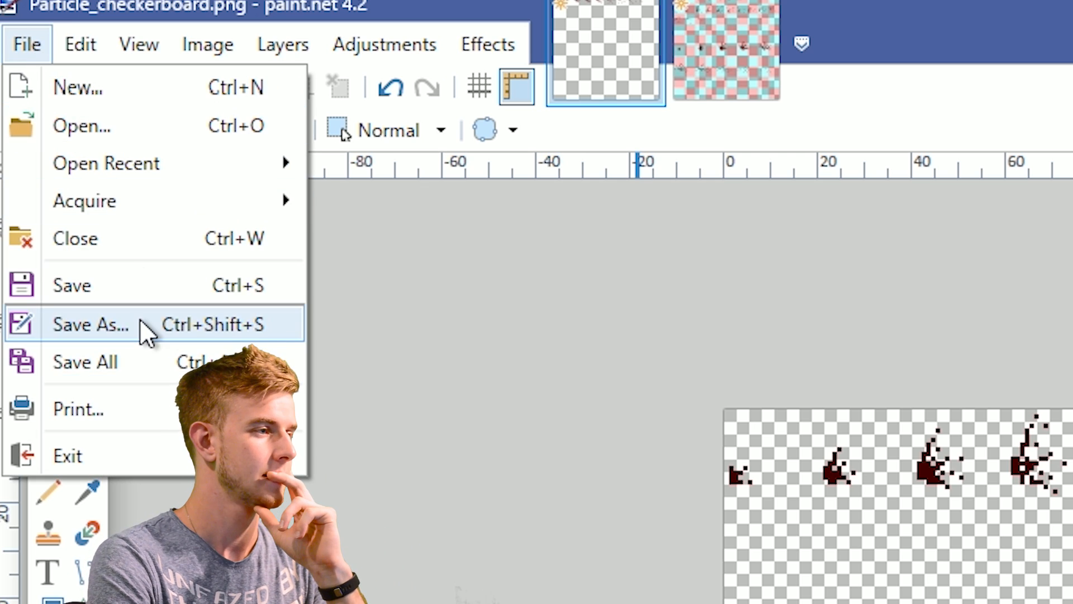
click(91, 324)
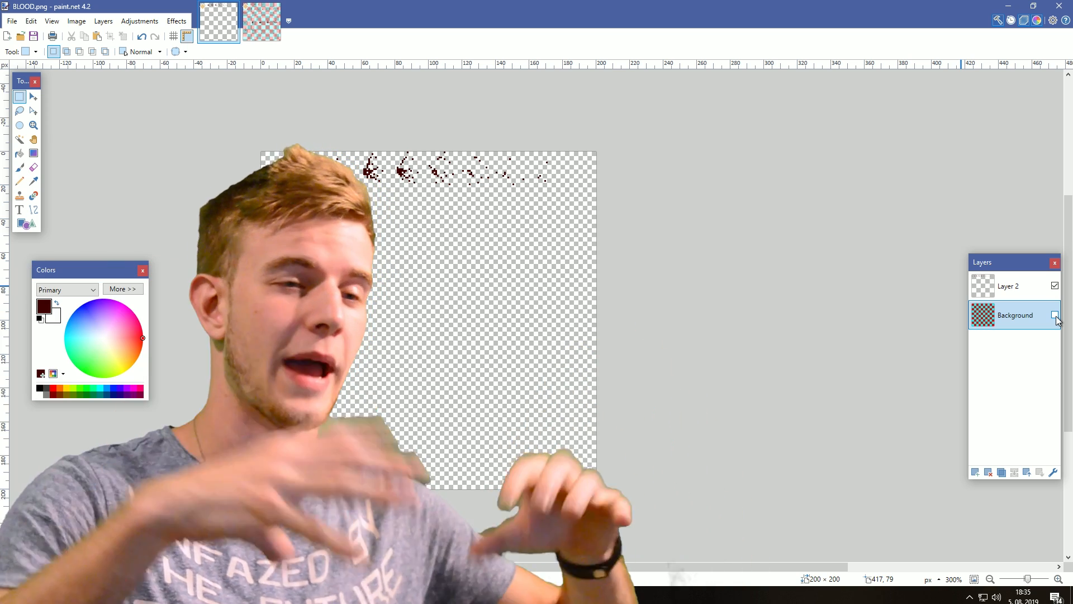
click(1054, 315)
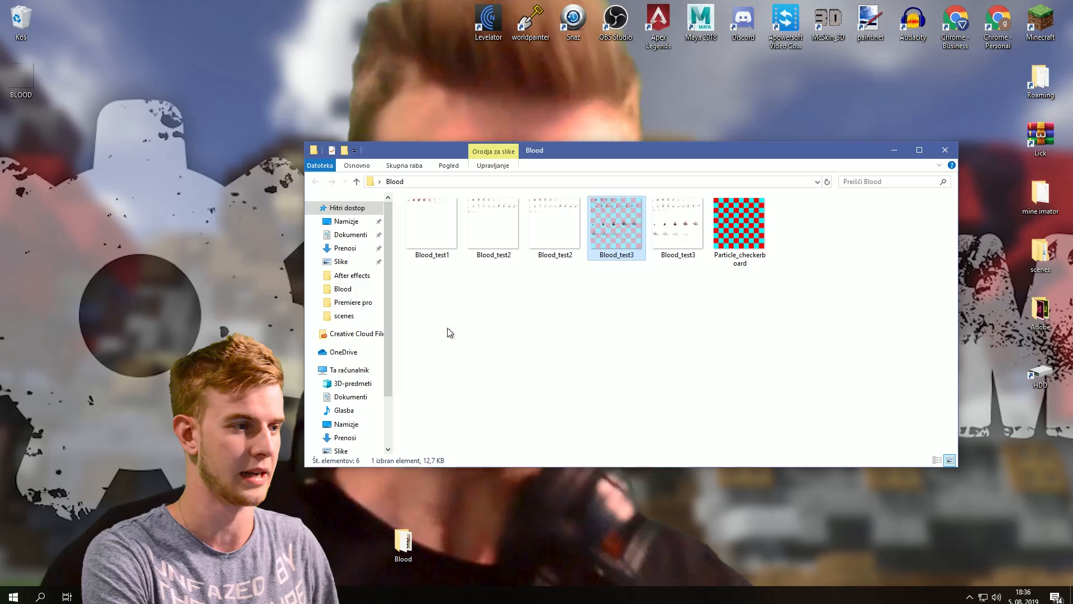
Show the Blood folder containing the splatter test sheets and checkerboard image.
click(688, 382)
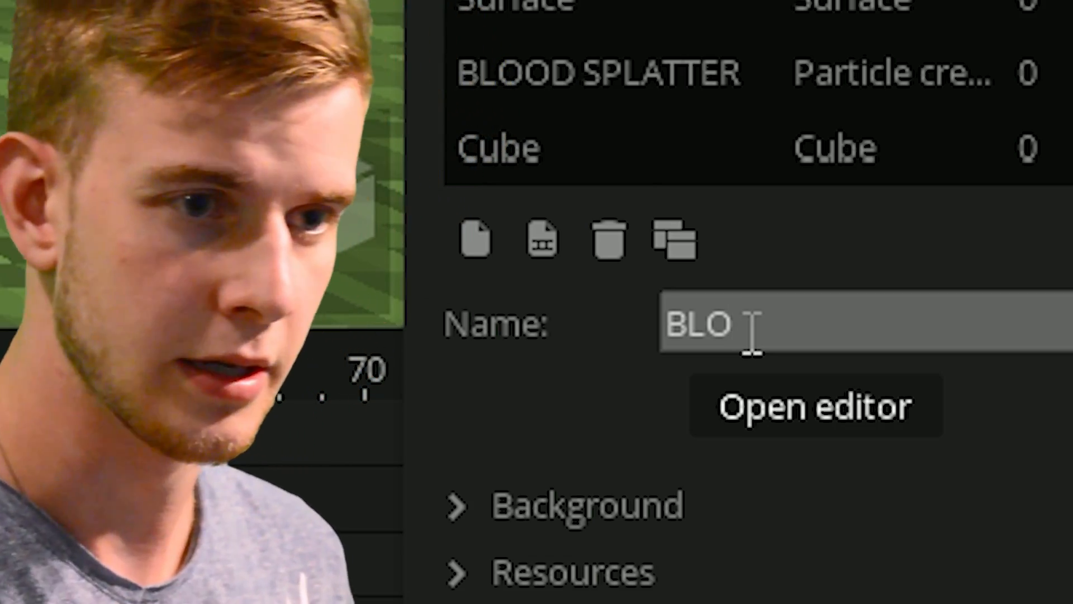
Open the particle editor for the new BLOOD particle creator.
click(814, 407)
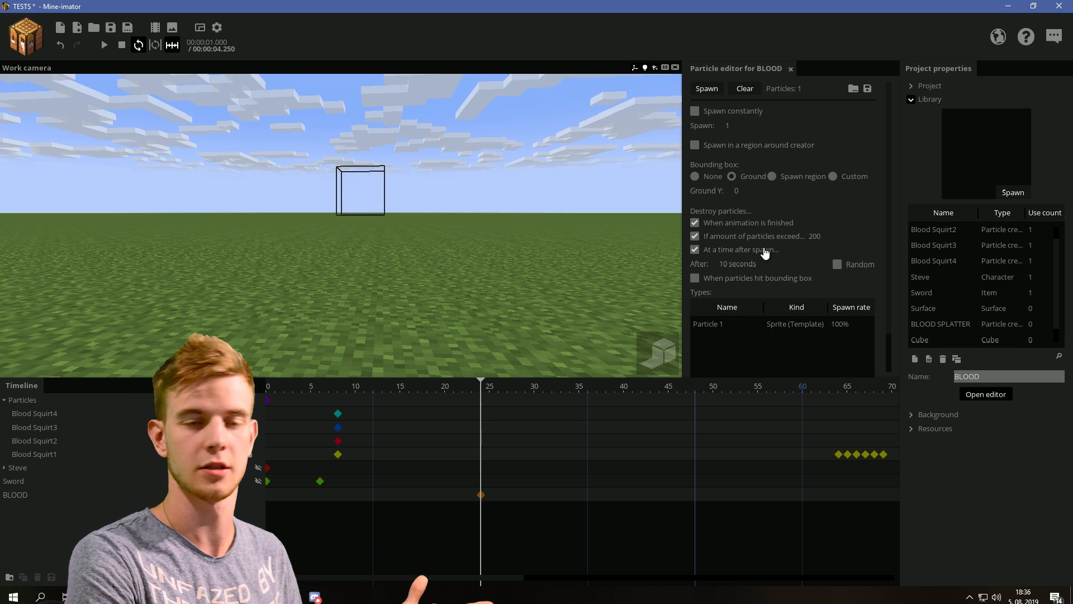
click(694, 144)
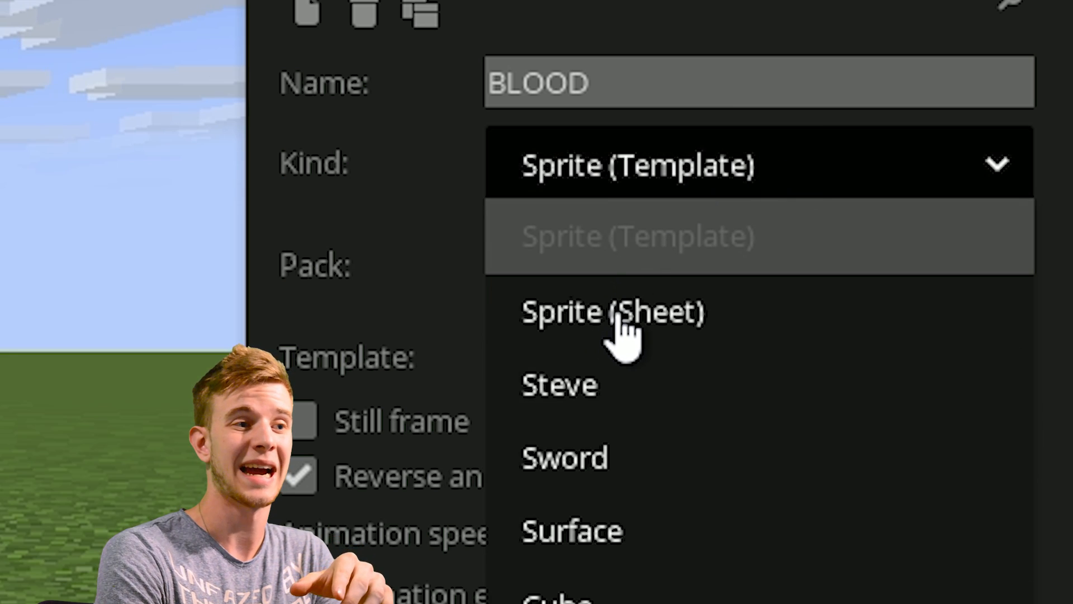
Set the particle kind to Sprite (Sheet) and browse for a custom texture image.
click(614, 312)
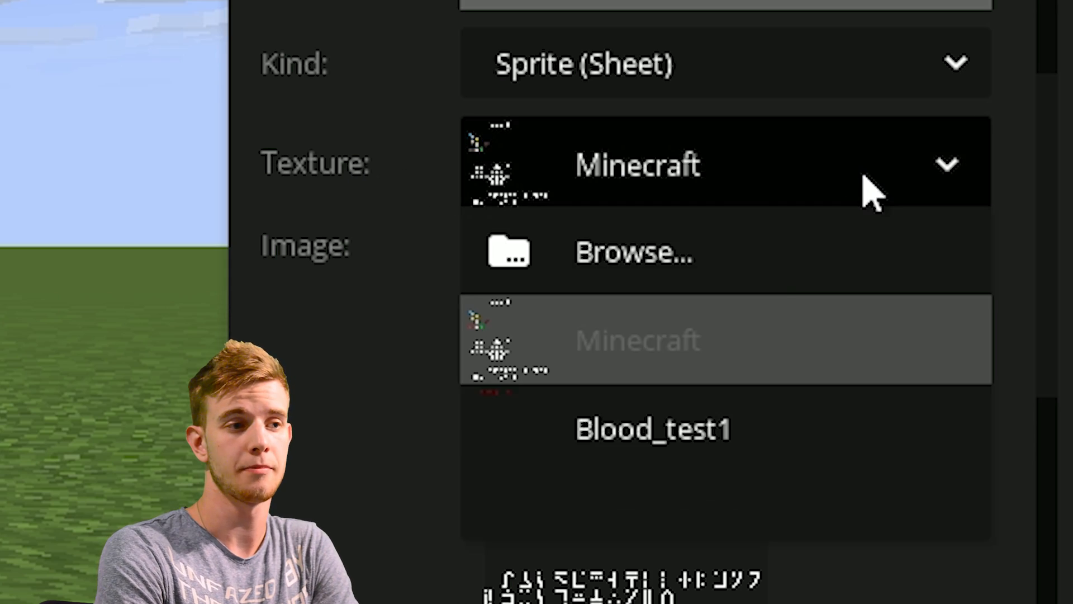
click(633, 251)
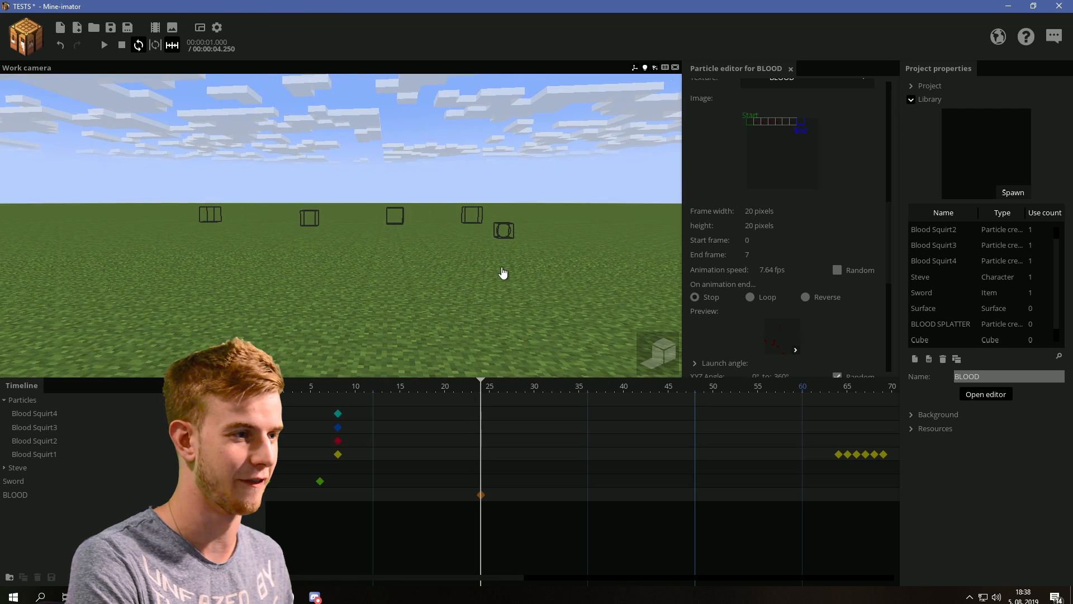
Play the scene to preview the BLOOD splatter bursting as dark red particles.
click(104, 44)
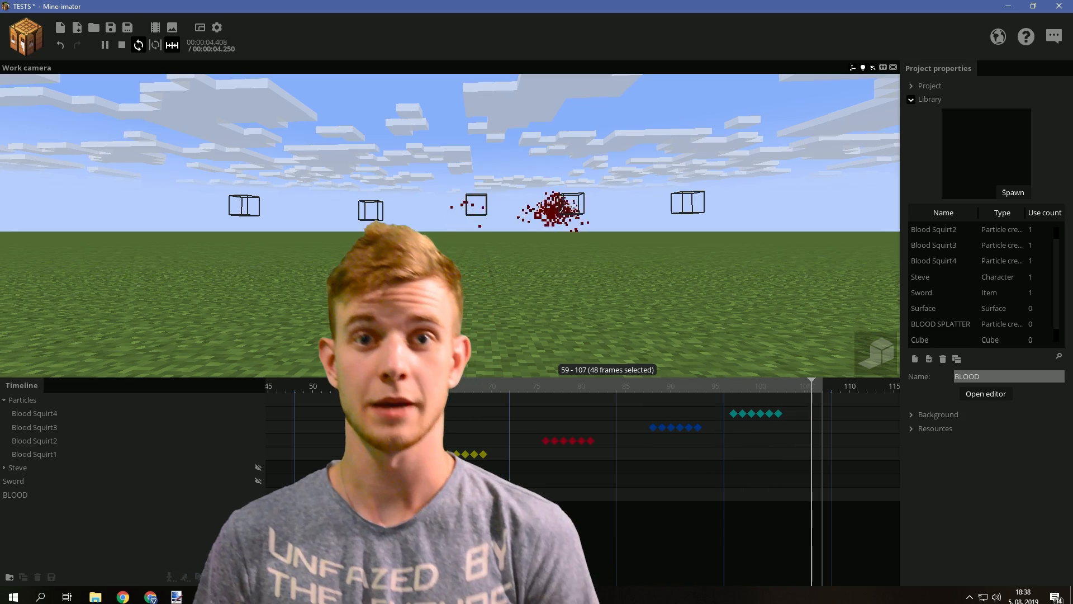